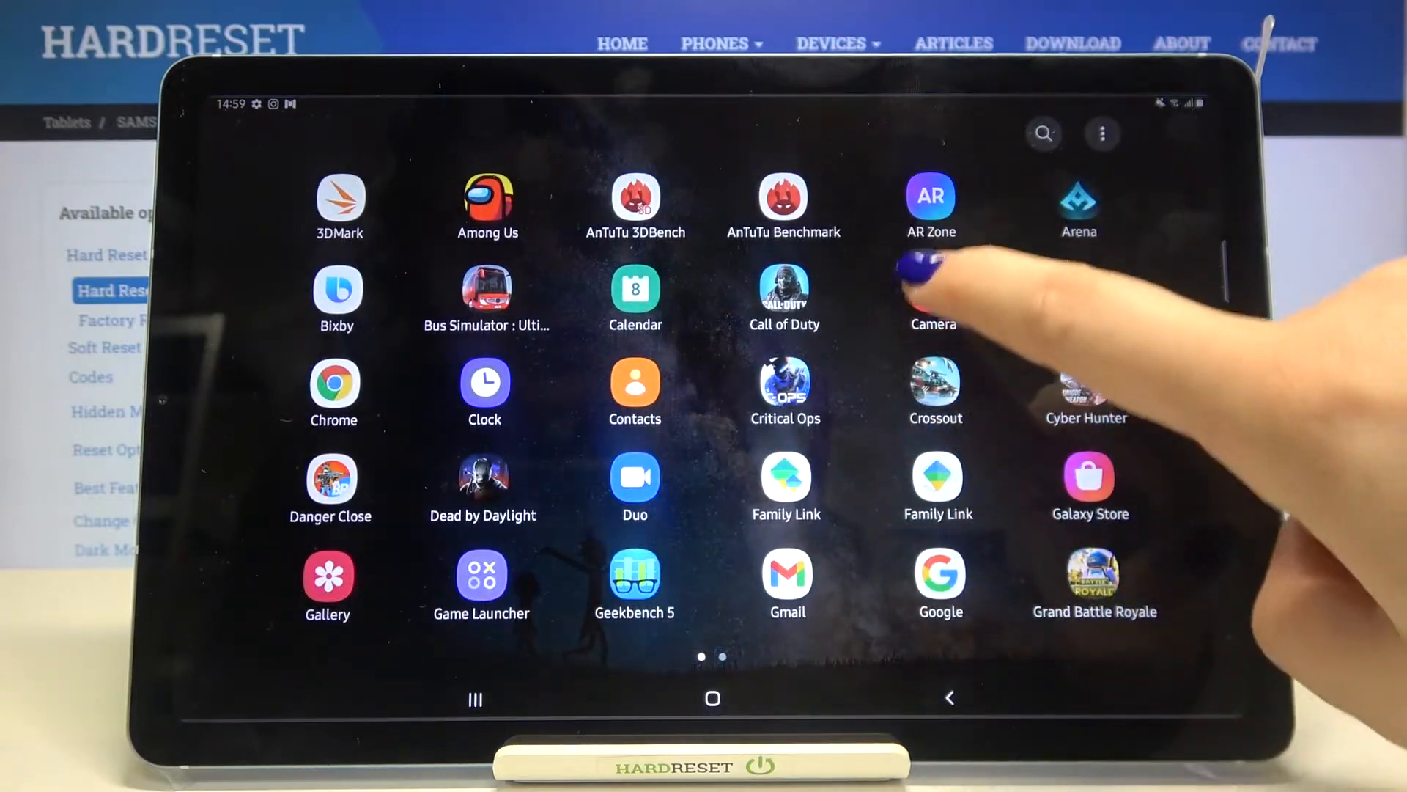
- Launch the Camera app and switch it to VIDEO mode
{"action": "left_click", "coordinate": [931, 294]}
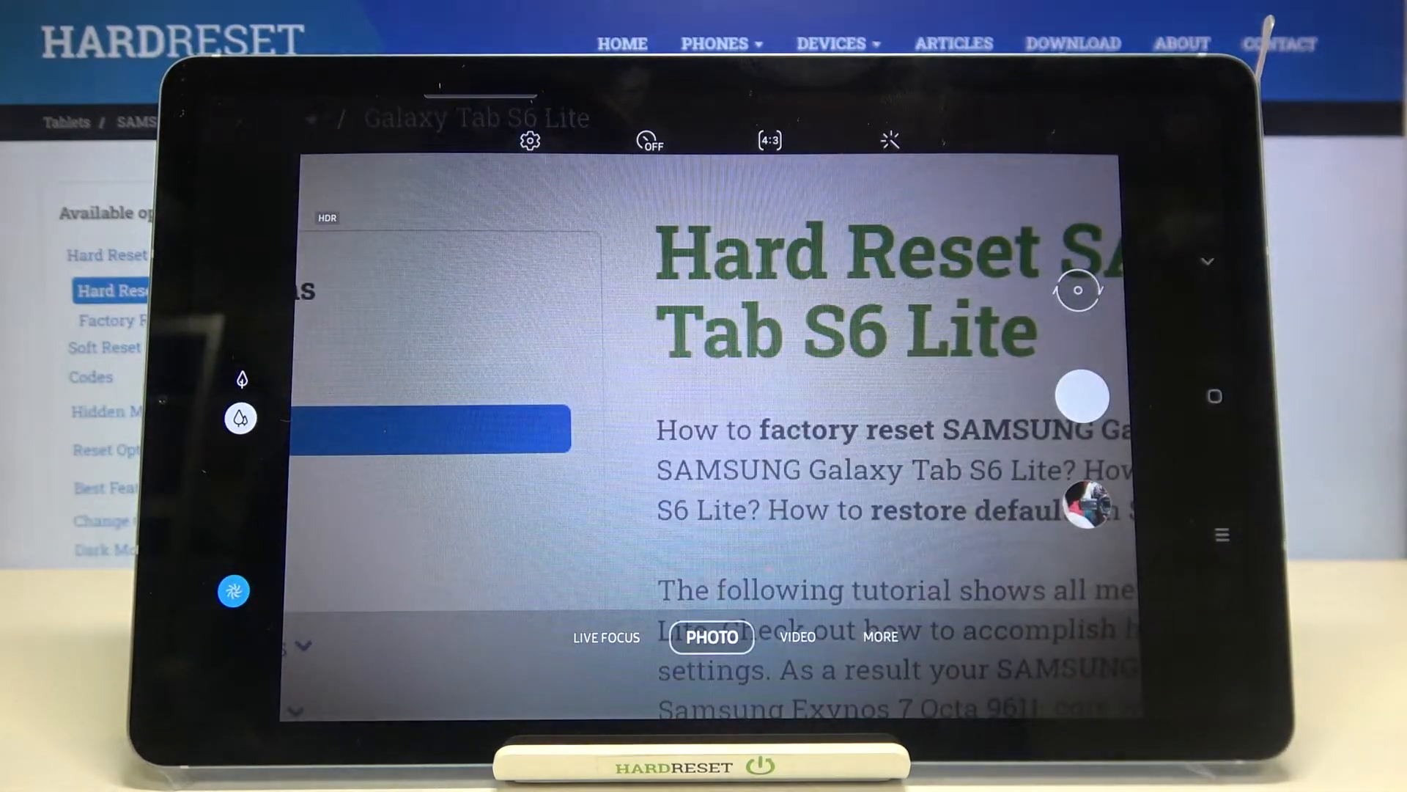
{"action": "left_click", "coordinate": [232, 590]}
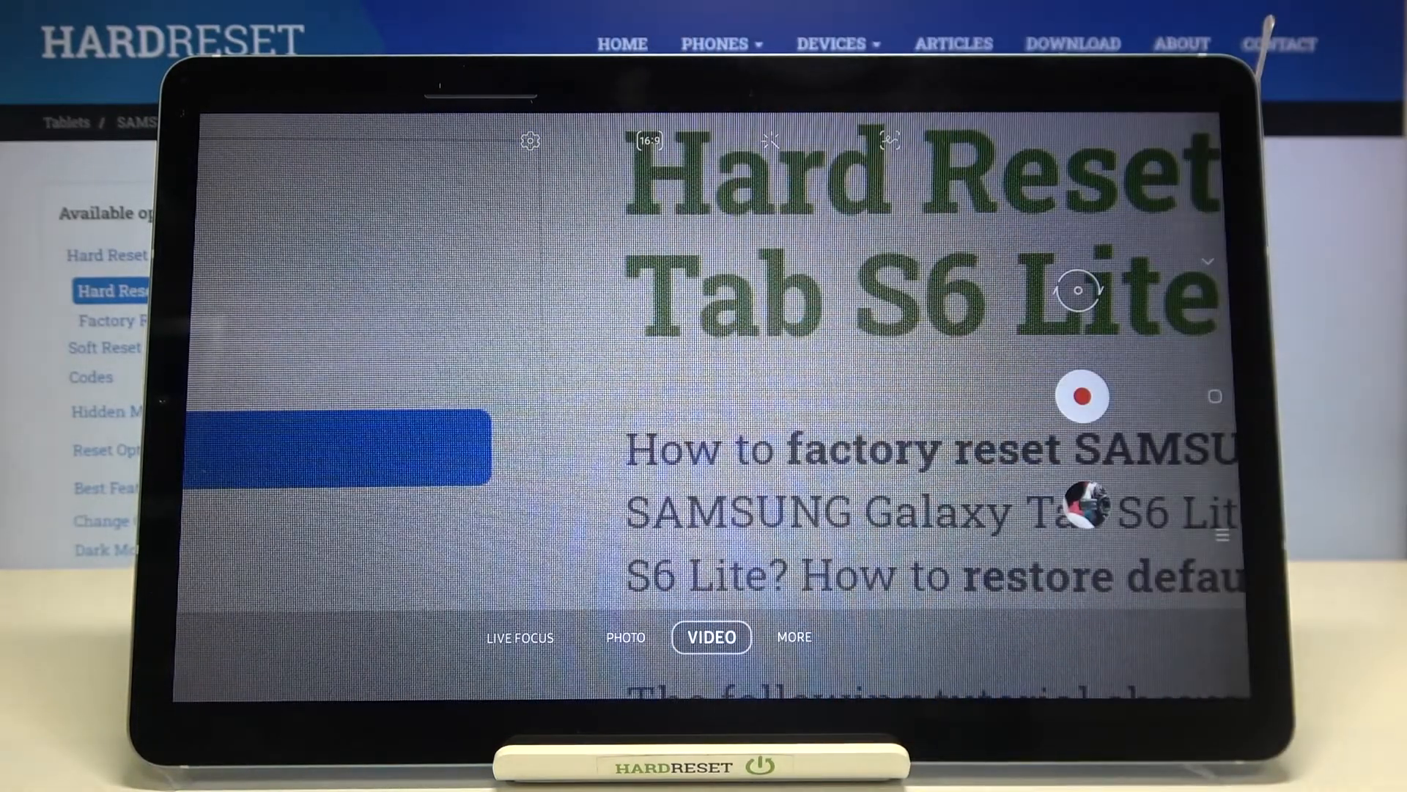
- Open camera settings from the viewfinder gear to reach the video options
{"action": "left_click", "coordinate": [531, 141]}
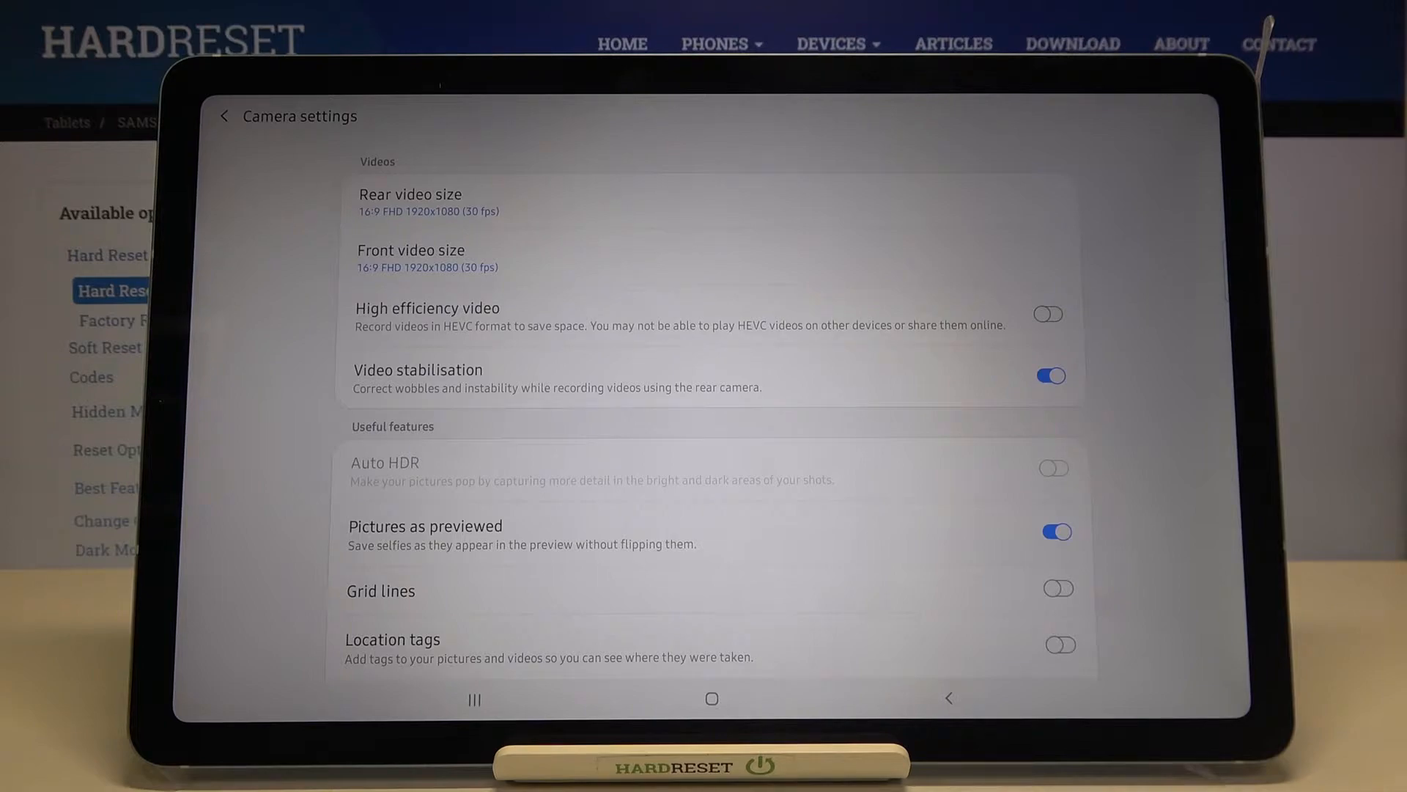
- Open Rear video size, choose 1:1 (1440x1440, 30 fps), then start switching back
{"action": "left_click", "coordinate": [409, 202]}
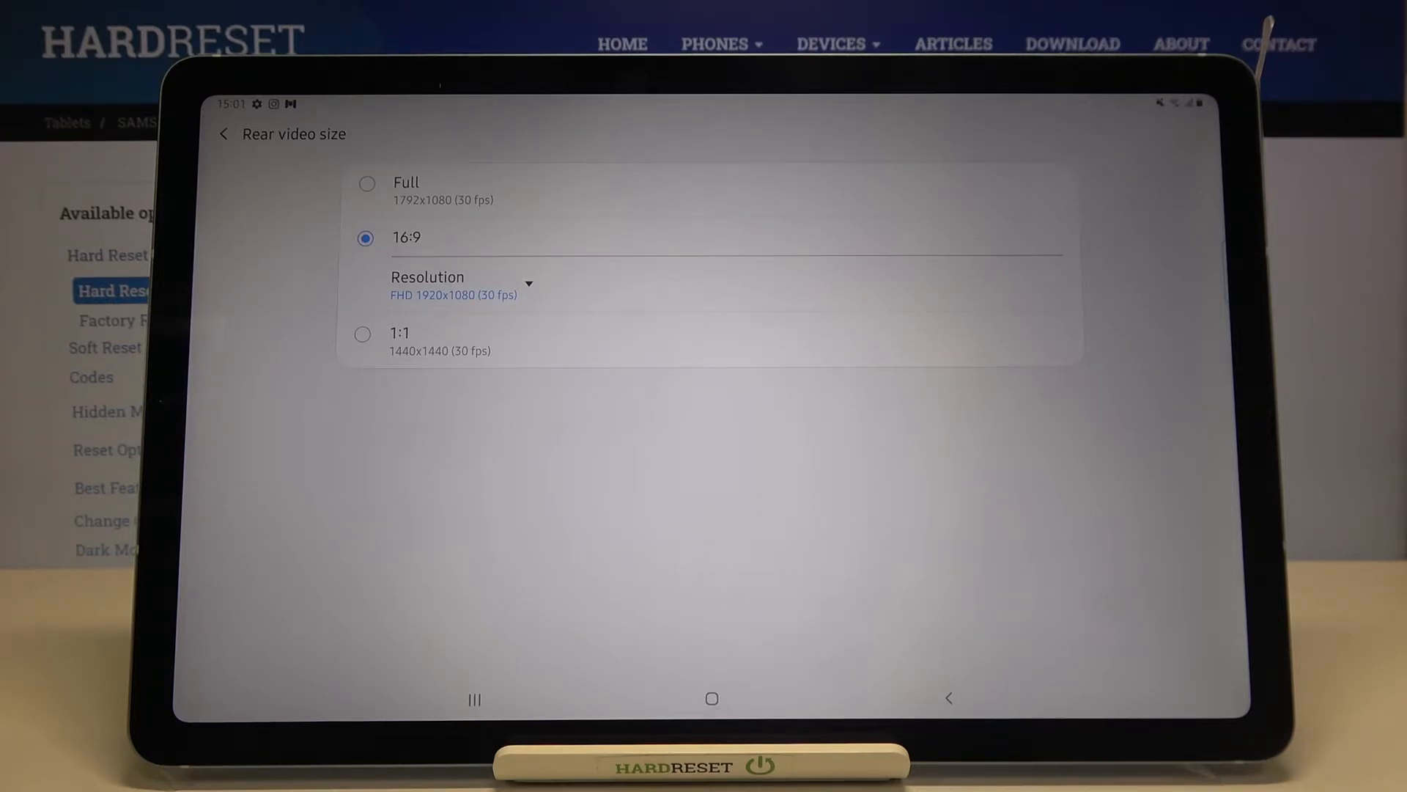
{"action": "left_click", "coordinate": [363, 334]}
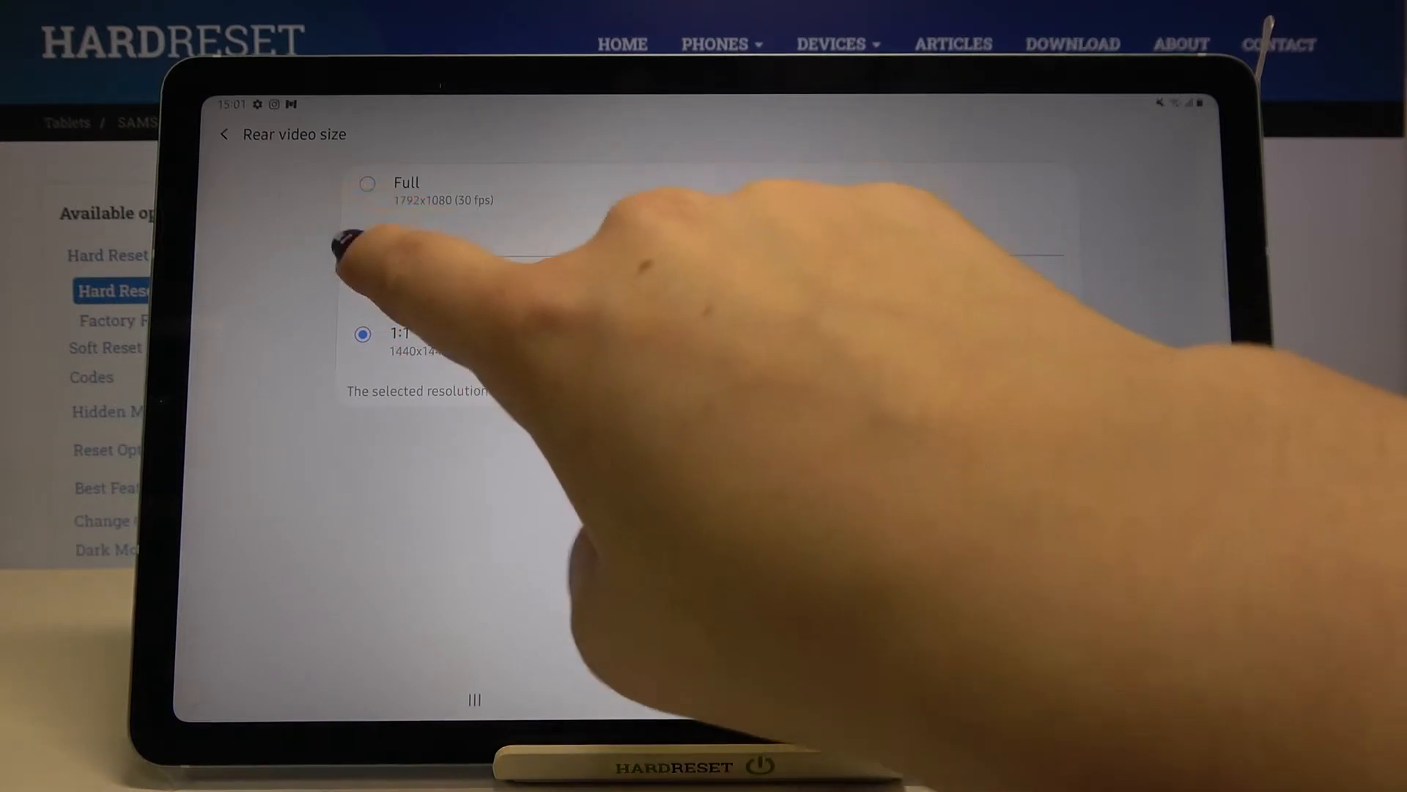
{"action": "left_click", "coordinate": [225, 134]}
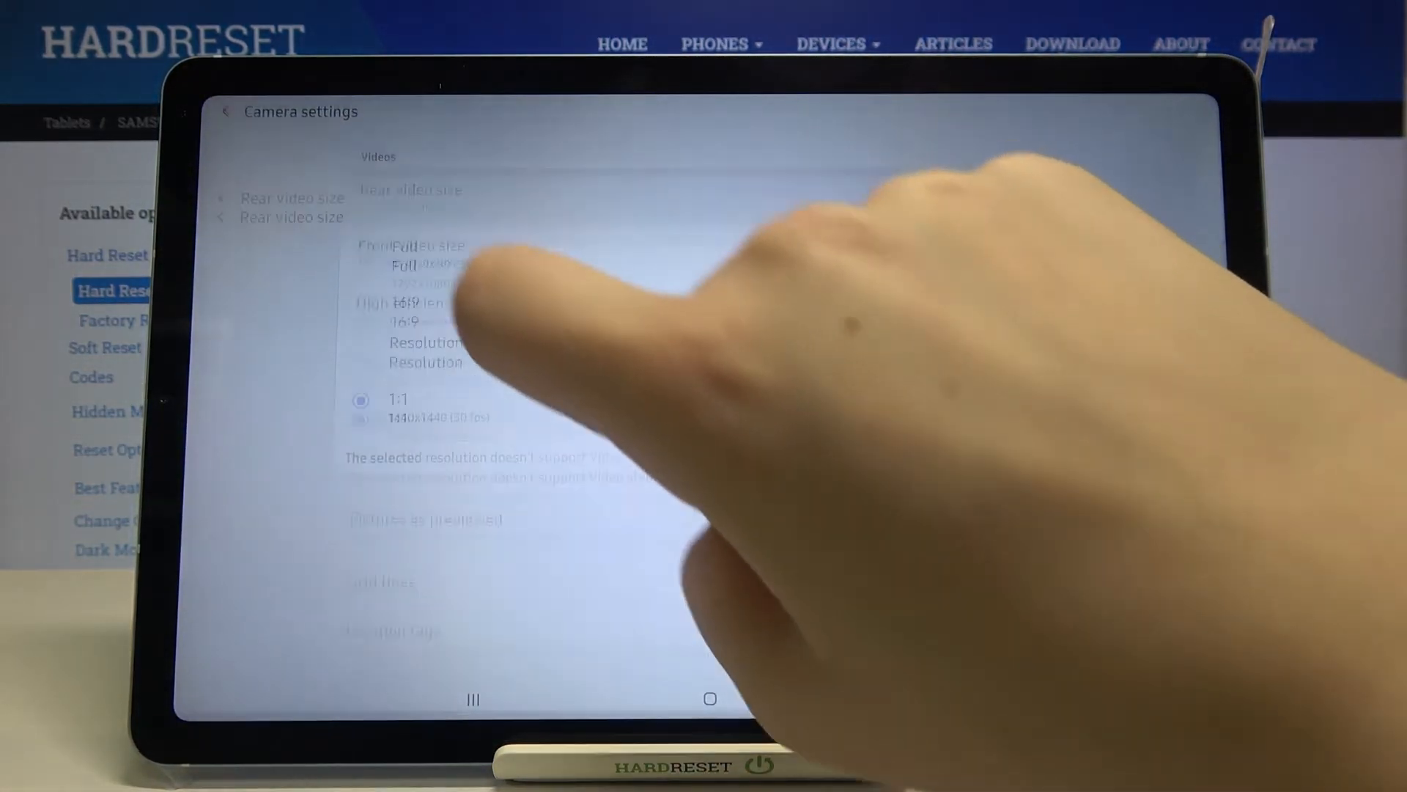
- Reopen Rear video size to set it back to 16:9 FHD 1920x1080
{"action": "left_click", "coordinate": [407, 237]}
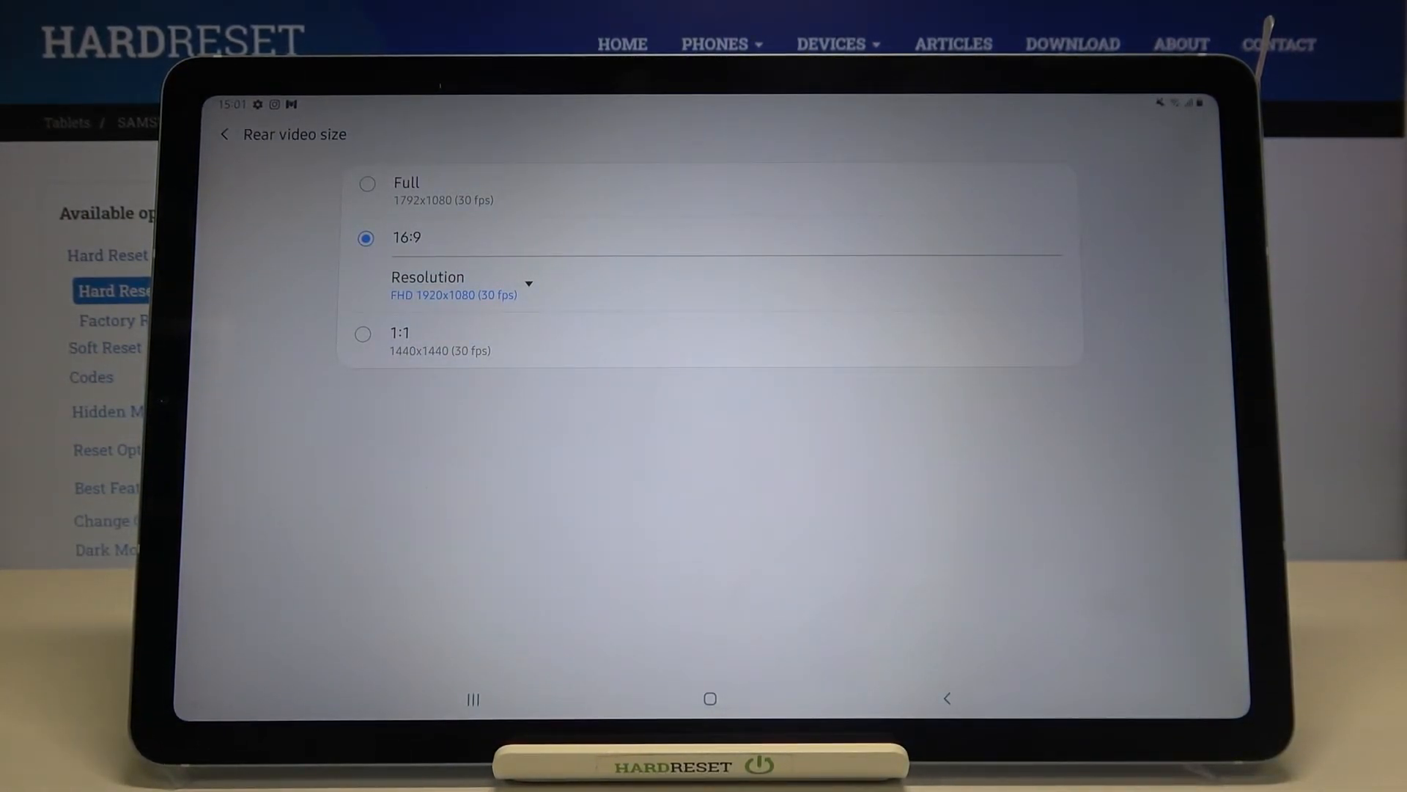
- Keep the 16:9 resolution at FHD 1920x1080 (30 fps) and go Home
{"action": "left_click", "coordinate": [462, 285]}
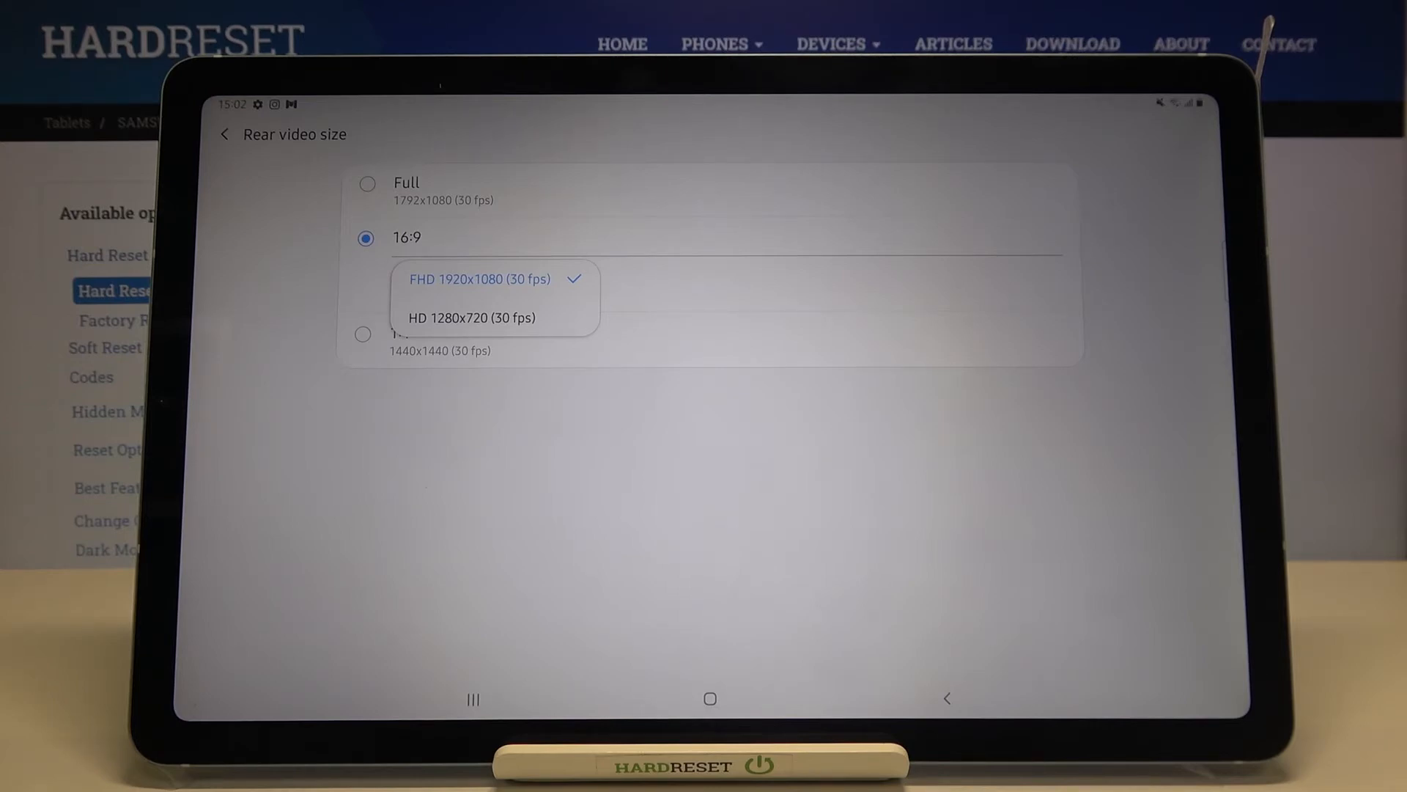
{"action": "left_click", "coordinate": [472, 317]}
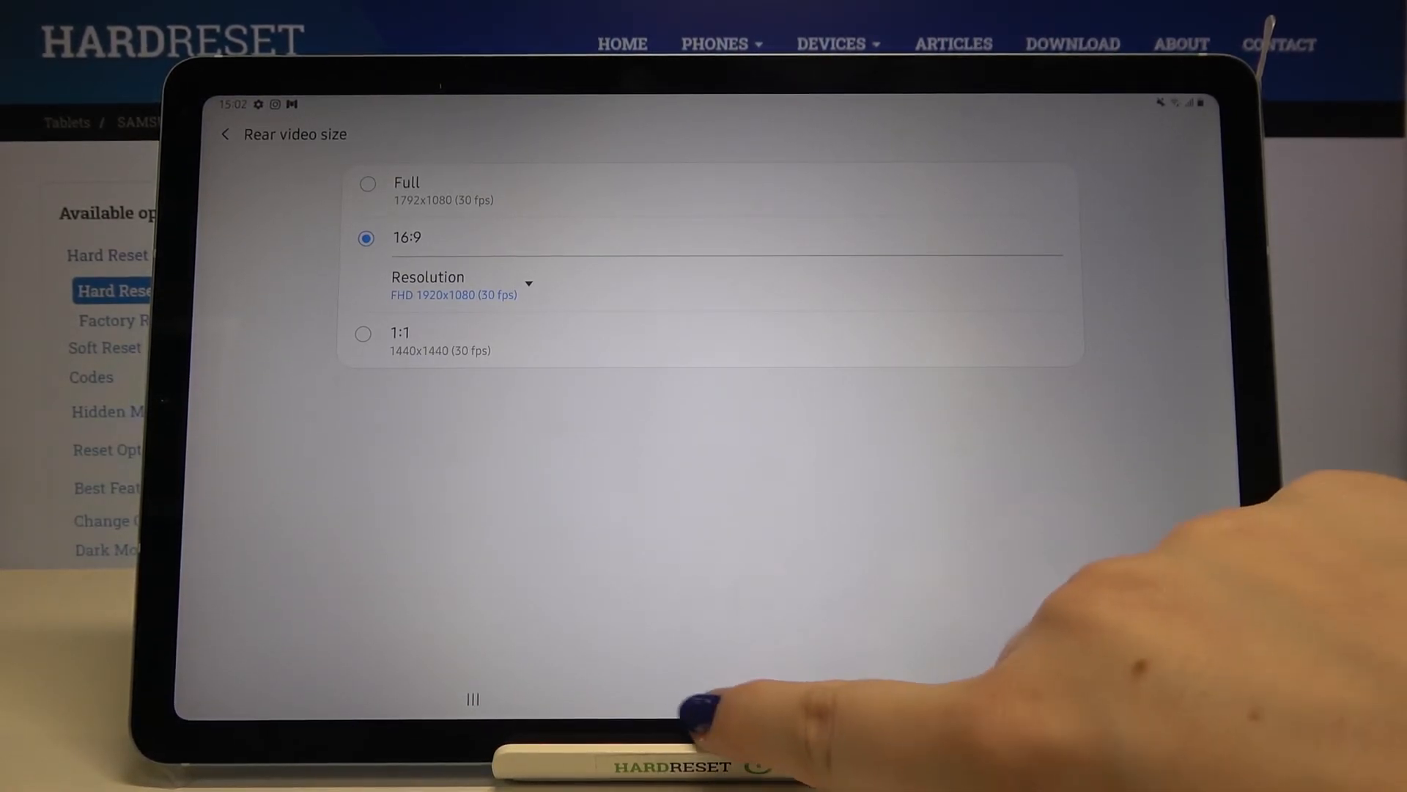
{"action": "left_click", "coordinate": [708, 699]}
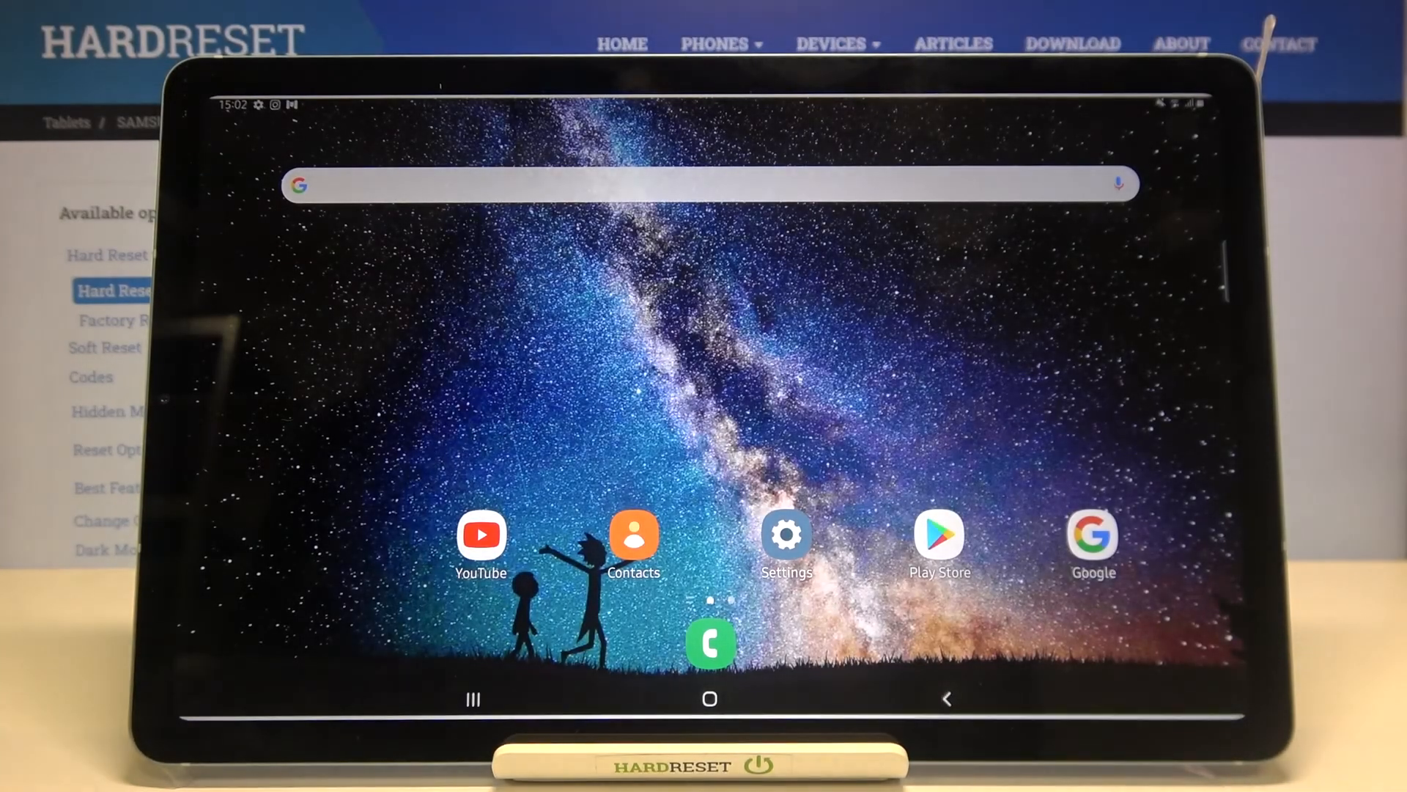